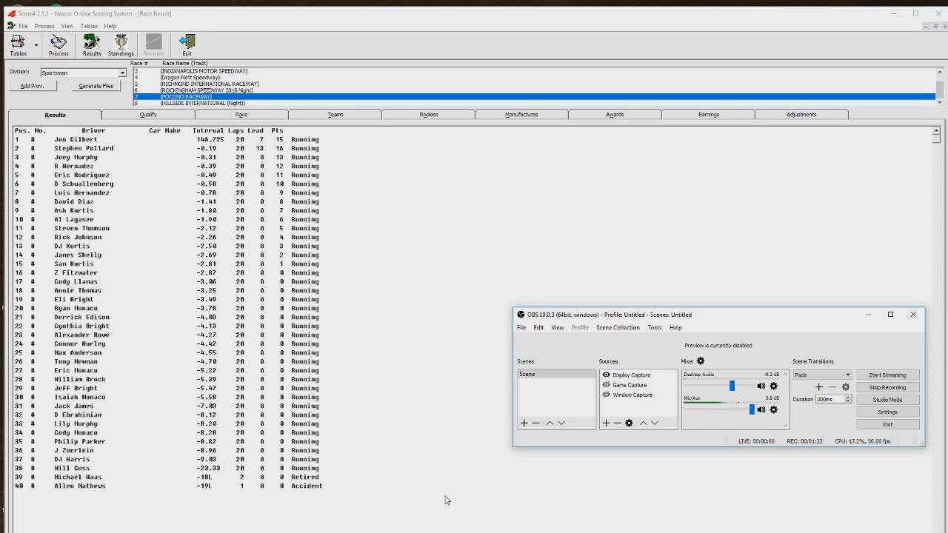
pyautogui.moveTo(394, 452)
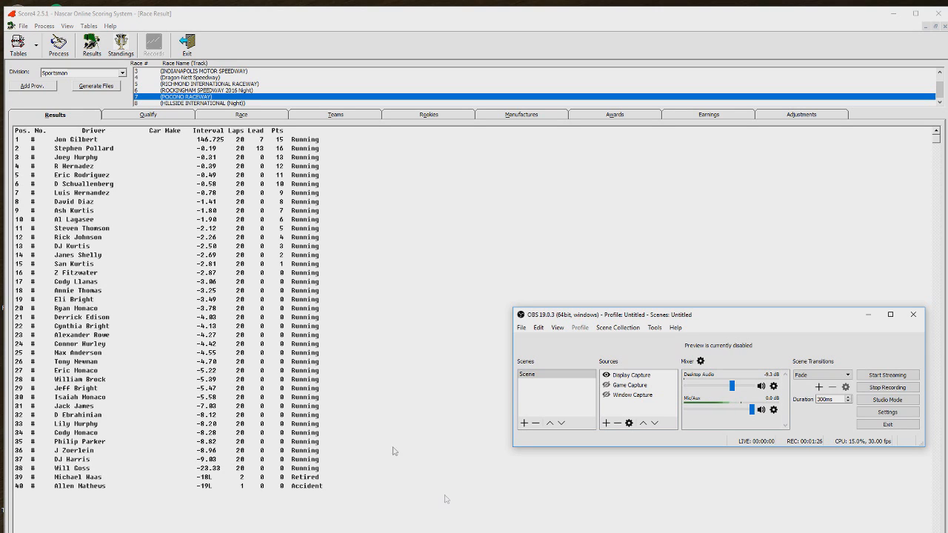
pyautogui.moveTo(211, 112)
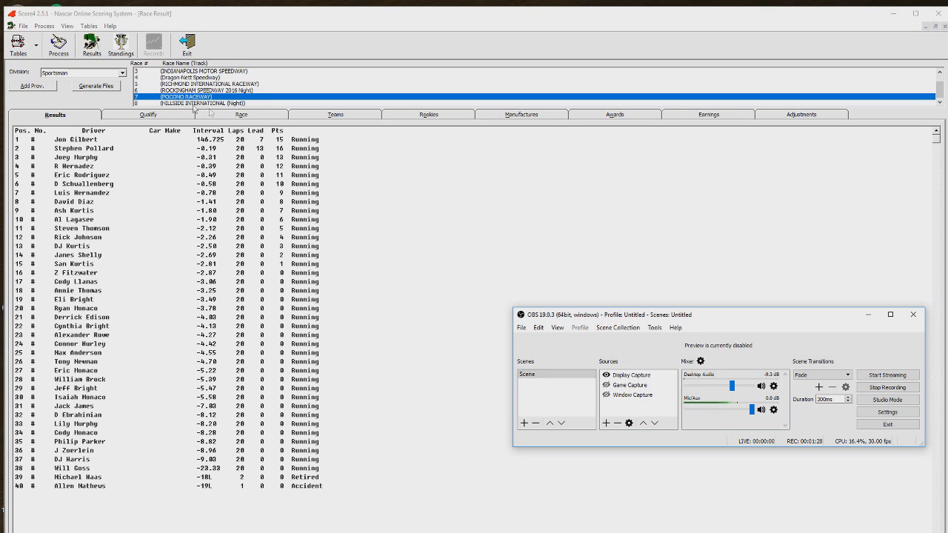